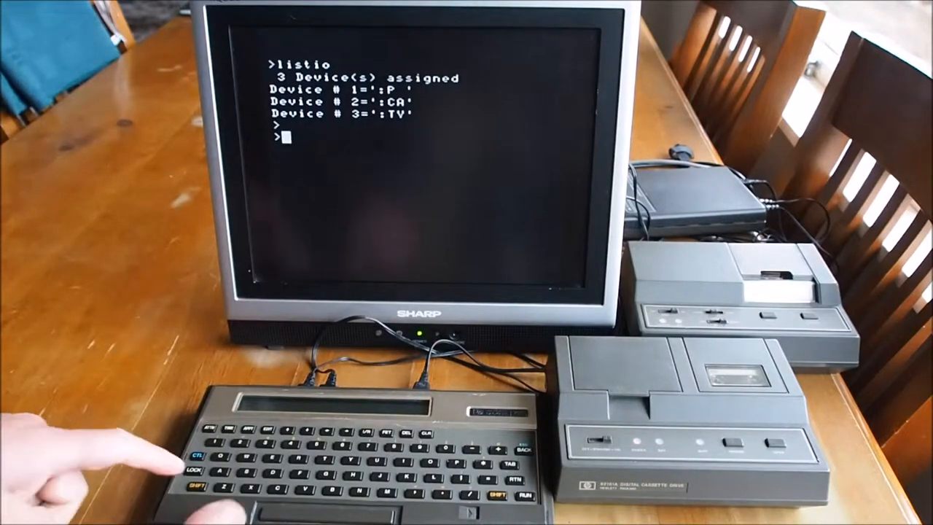
{"action": "type", "text": "cat"}
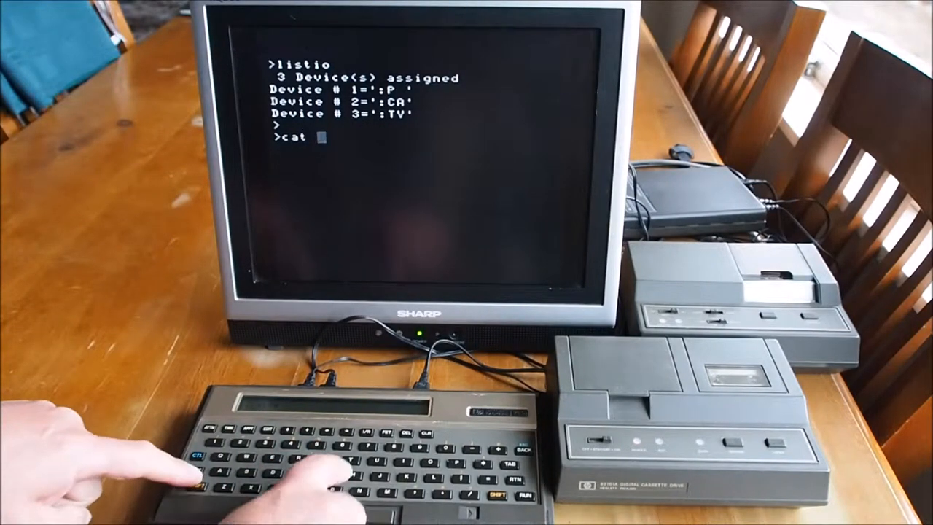
{"action": "type", "text": "':ca"}
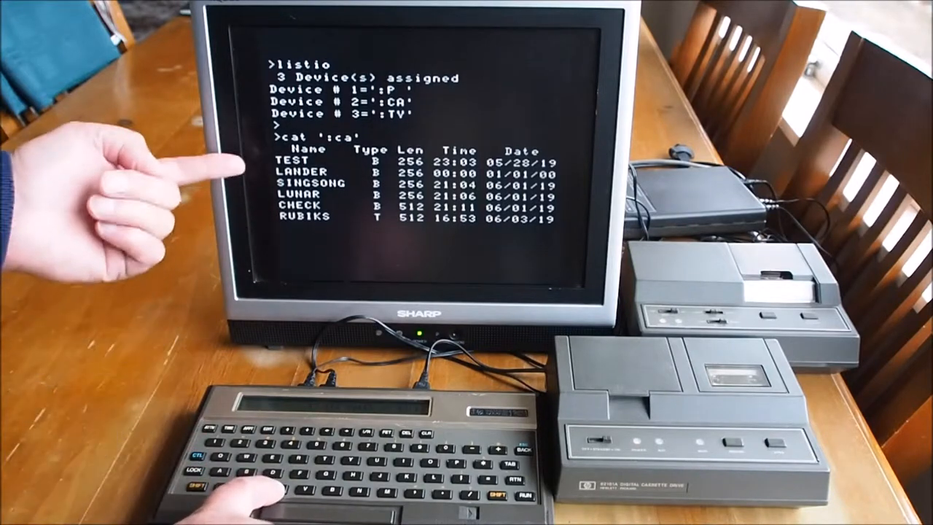
{"action": "type", "text": "cat"}
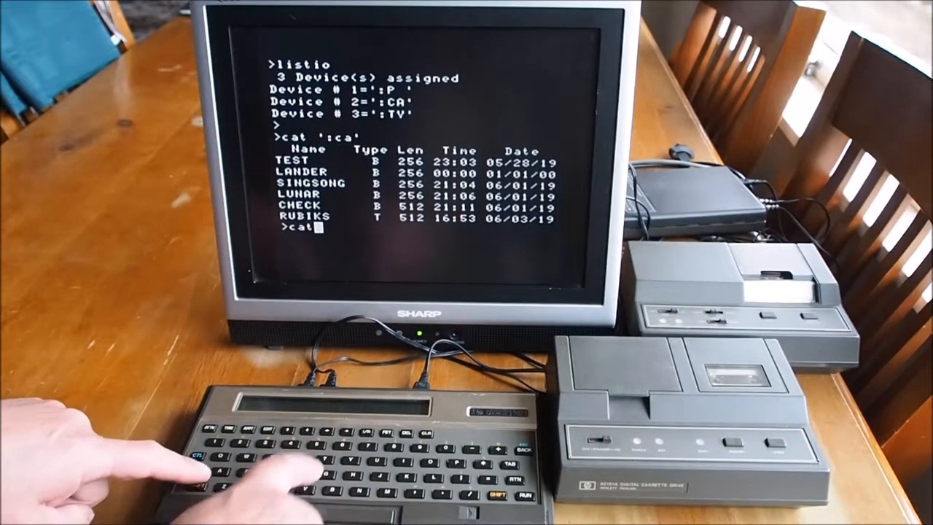
{"action": "type", "text": "ll"}
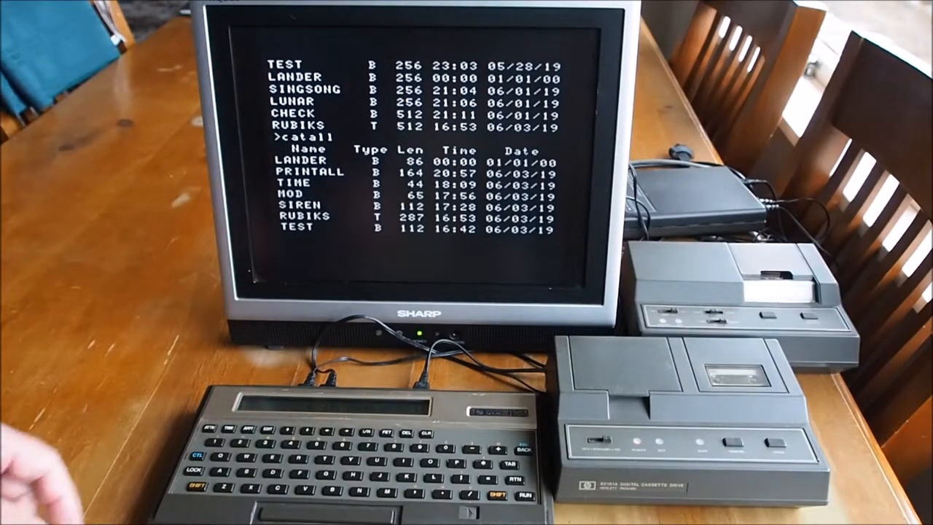
{"action": "type", "text": "cop"}
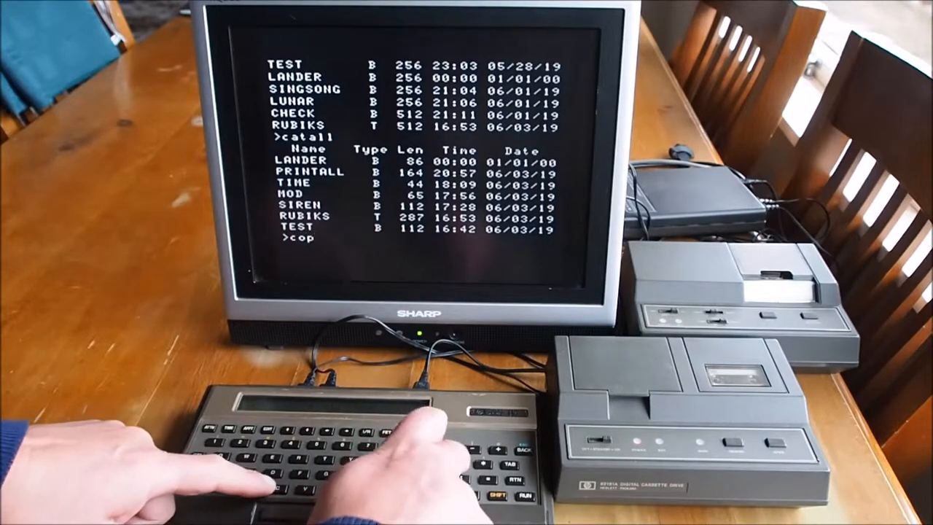
{"action": "type", "text": "y"}
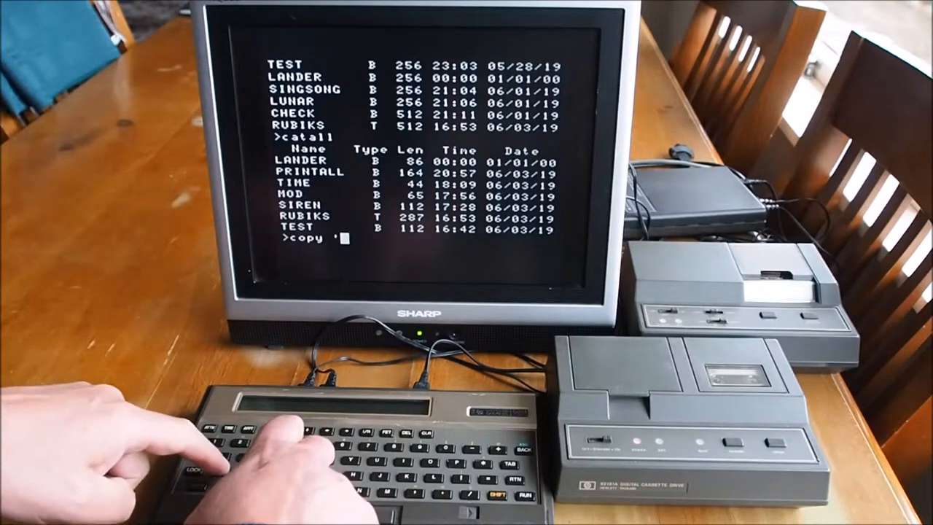
{"action": "type", "text": "test:ca' to"}
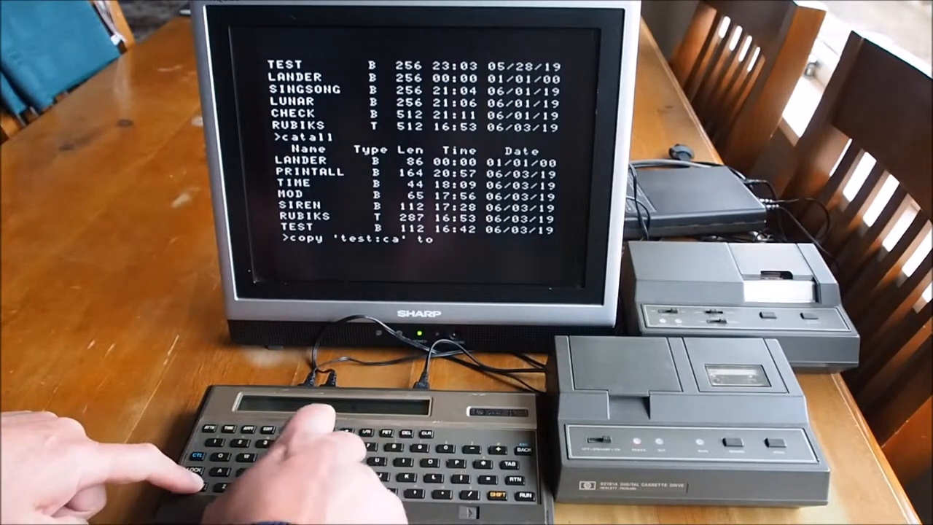
{"action": "type", "text": "'"}
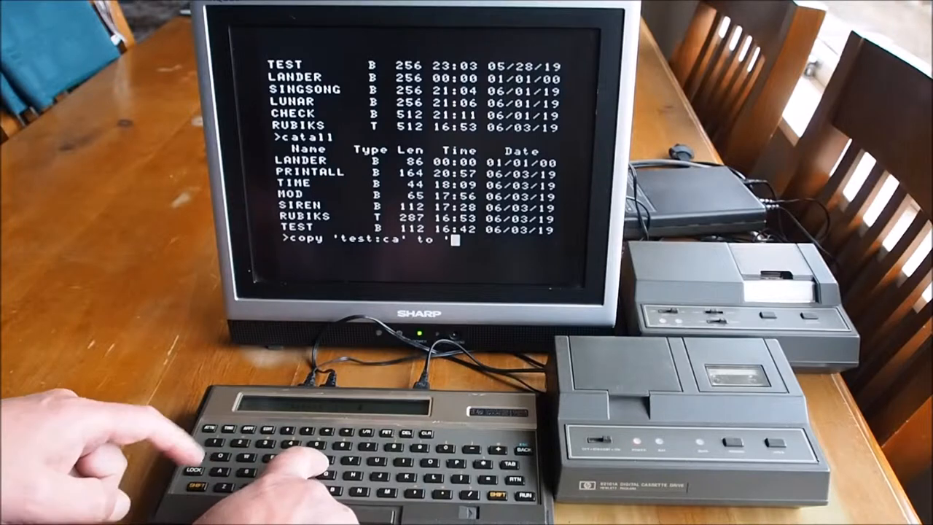
{"action": "type", "text": "tes"}
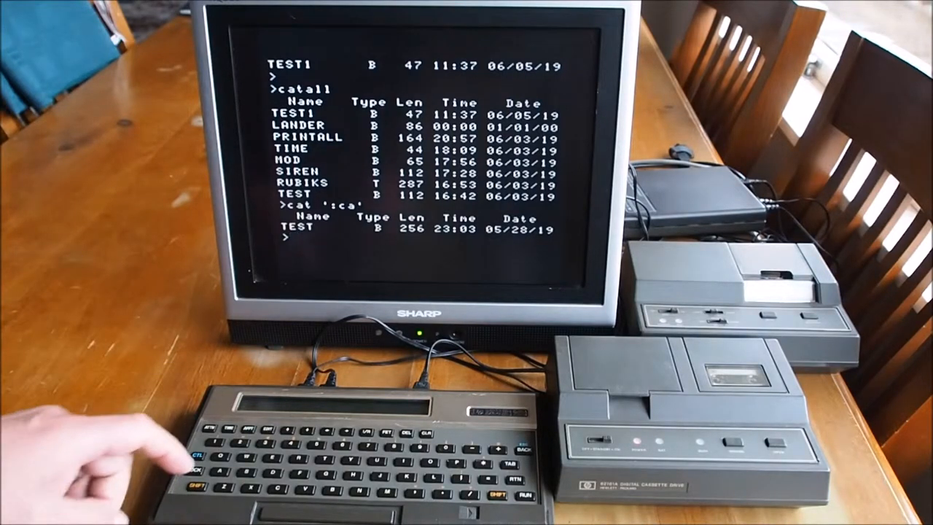
{"action": "type", "text": "copy"}
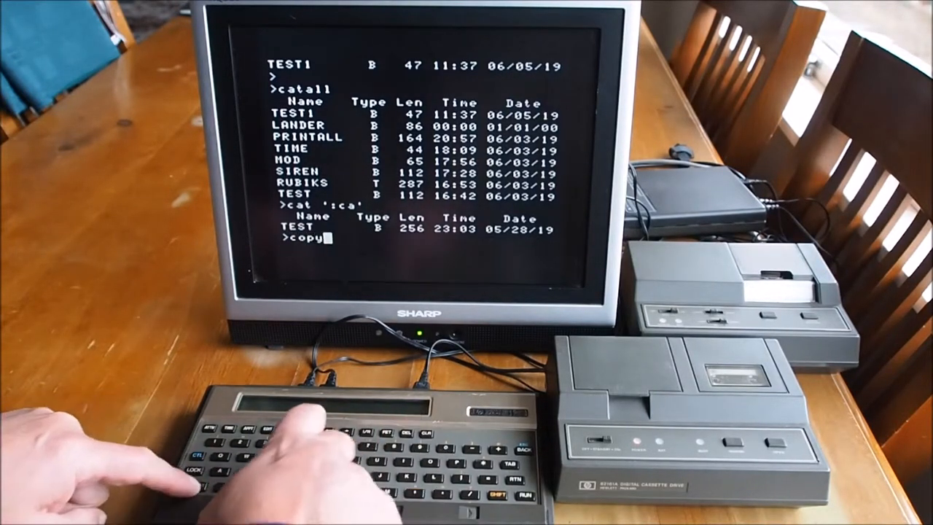
{"action": "type", "text": "'"}
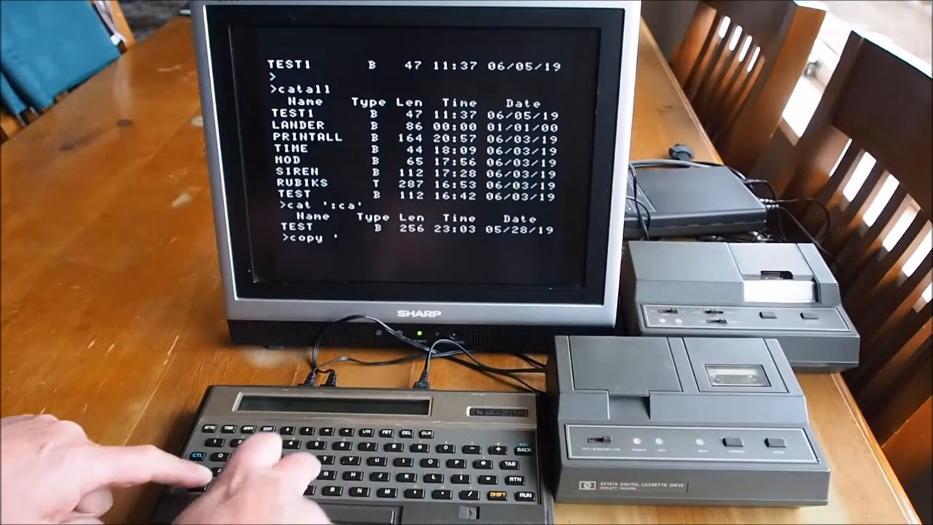
{"action": "type", "text": "test1"}
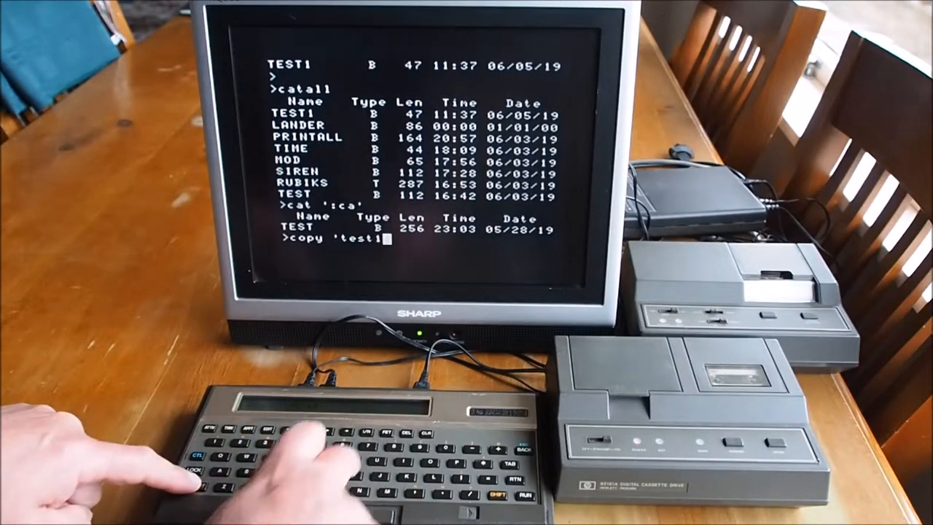
{"action": "type", "text": "t"}
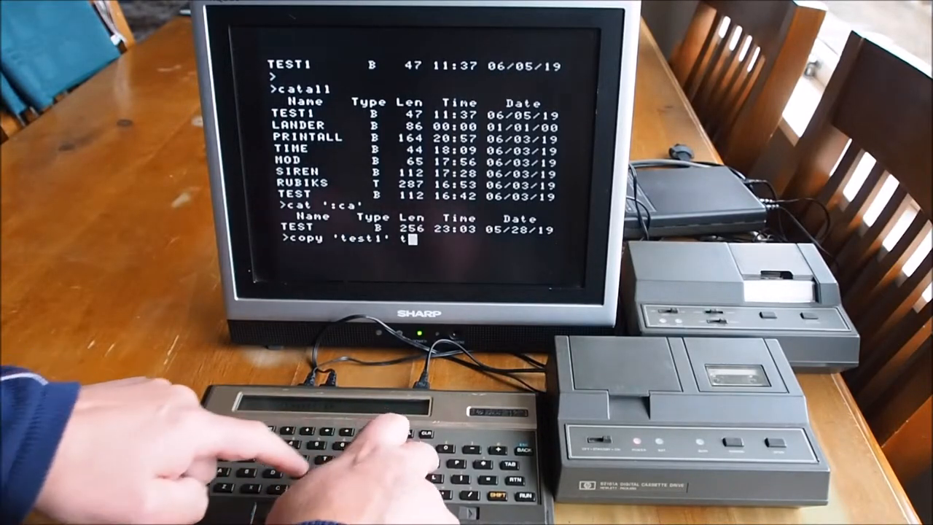
{"action": "type", "text": "o ':ca'"}
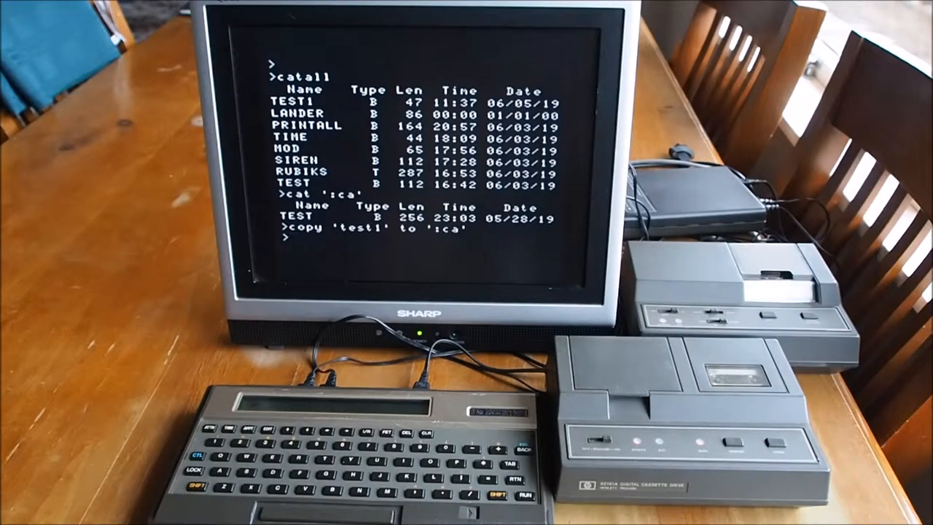
{"action": "type", "text": "c"}
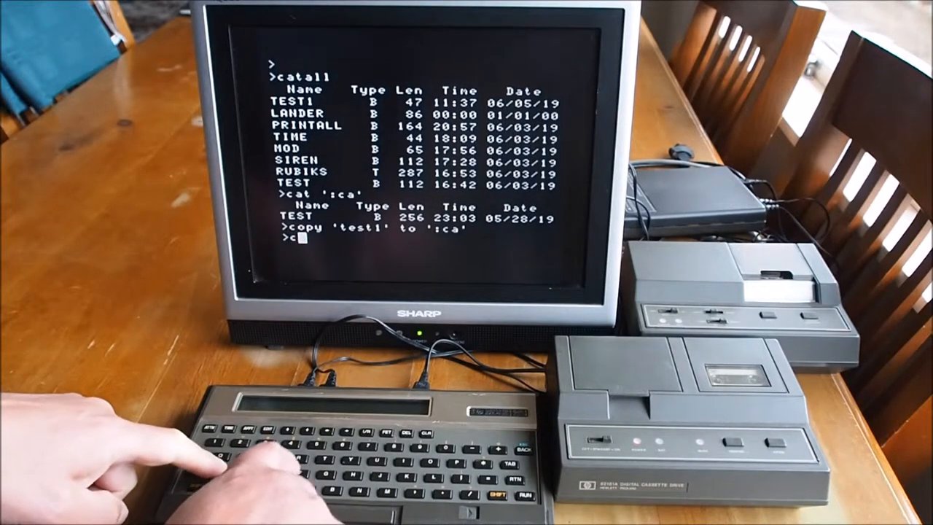
{"action": "type", "text": "at ':ca"}
{"action": "type", "text": "copy '"}
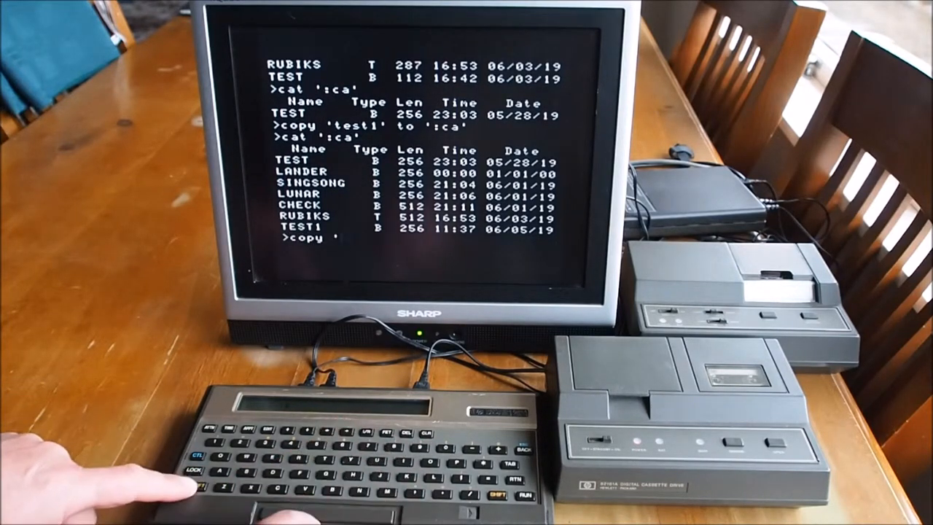
{"action": "type", "text": "test1'"}
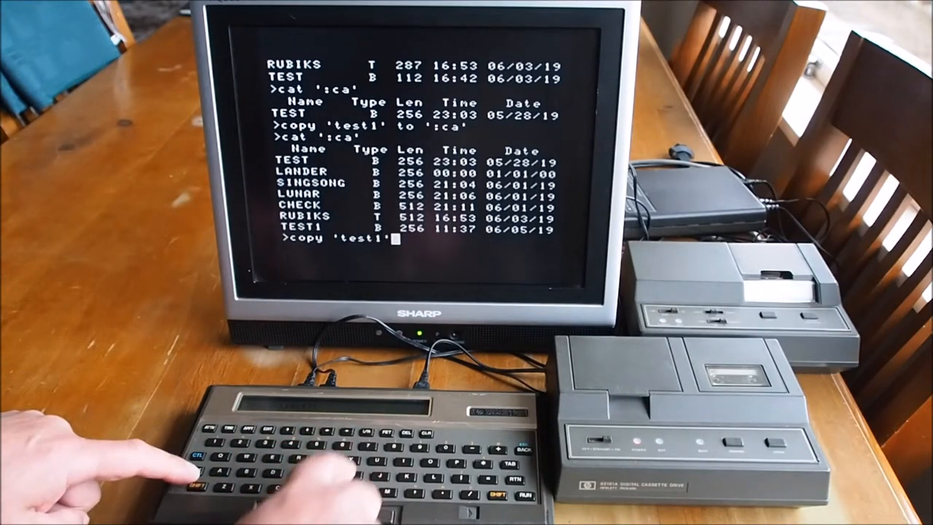
{"action": "type", "text": "to"}
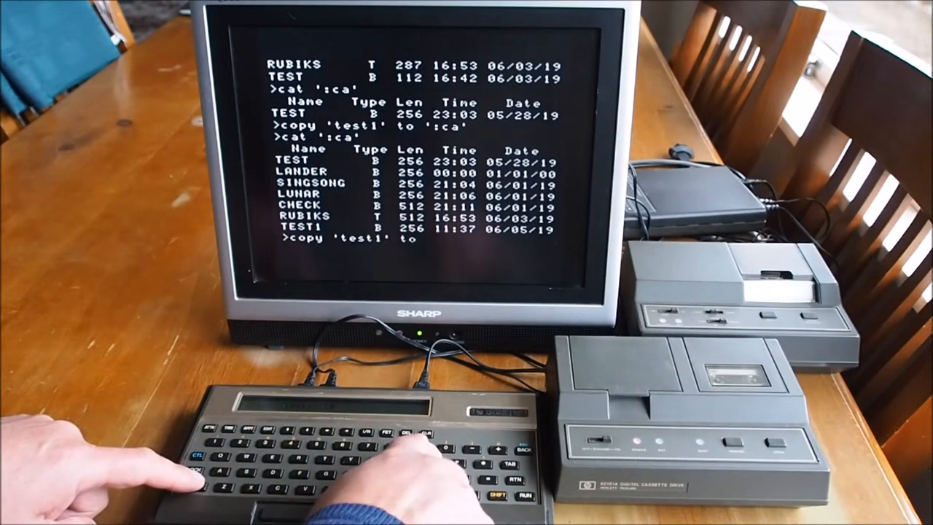
{"action": "type", "text": "'t"}
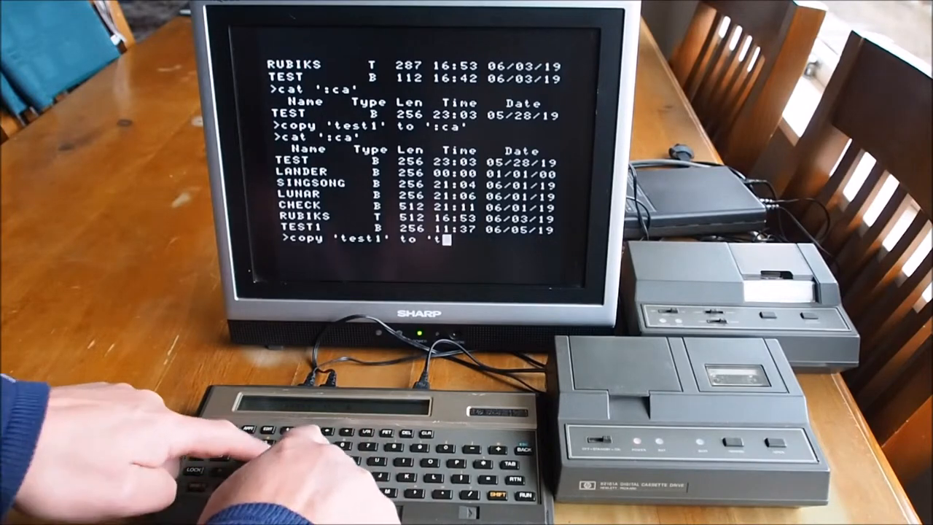
{"action": "type", "text": "est2:ca"}
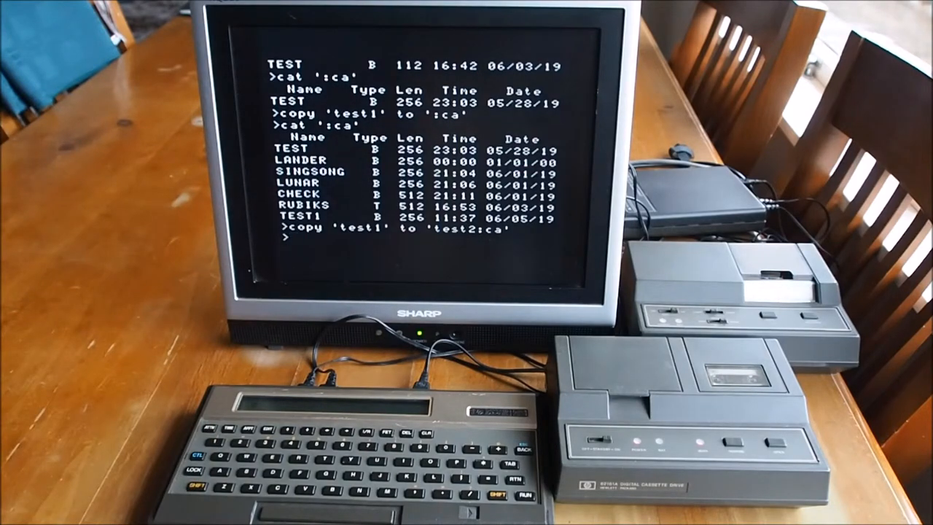
{"action": "type", "text": "cat ':ca'"}
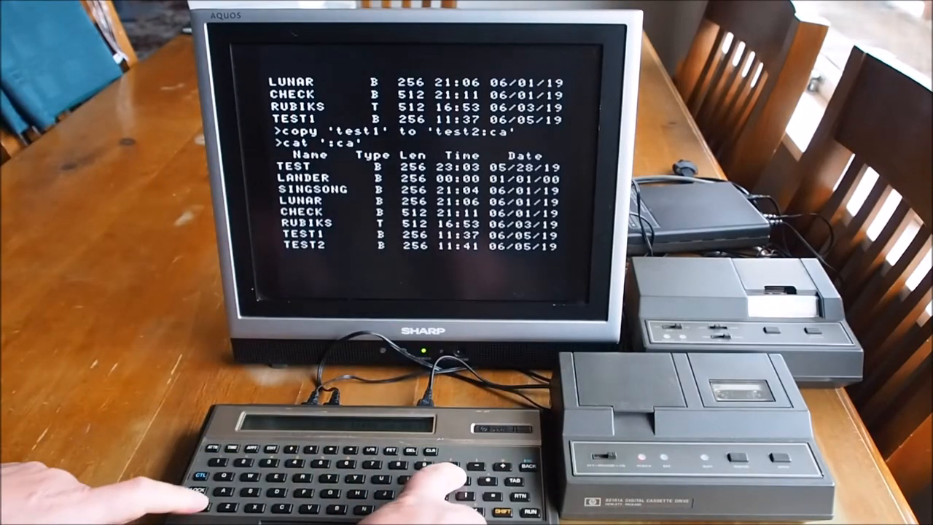
{"action": "type", "text": "purge '"}
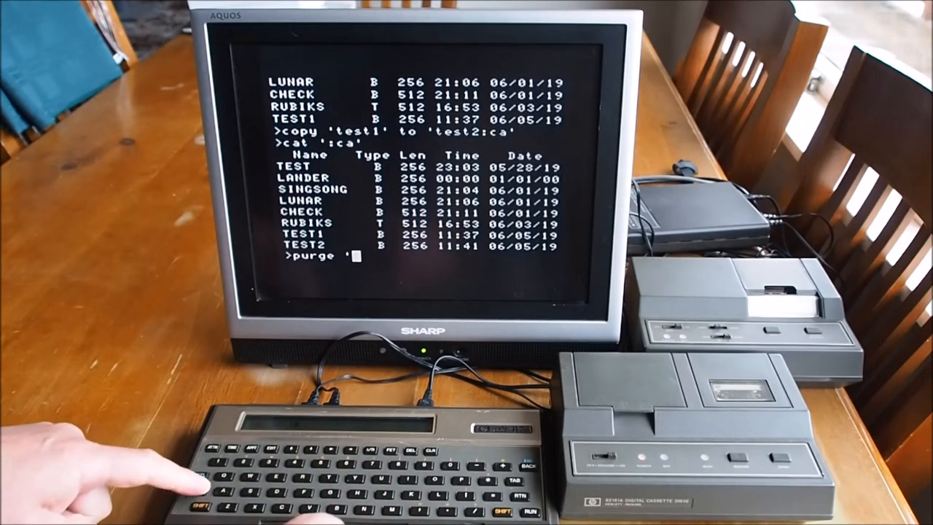
{"action": "type", "text": "test2"}
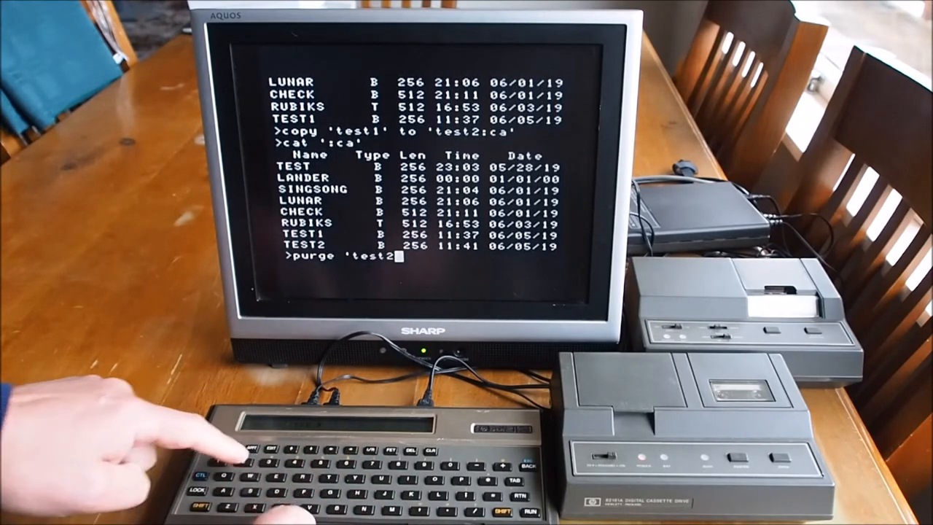